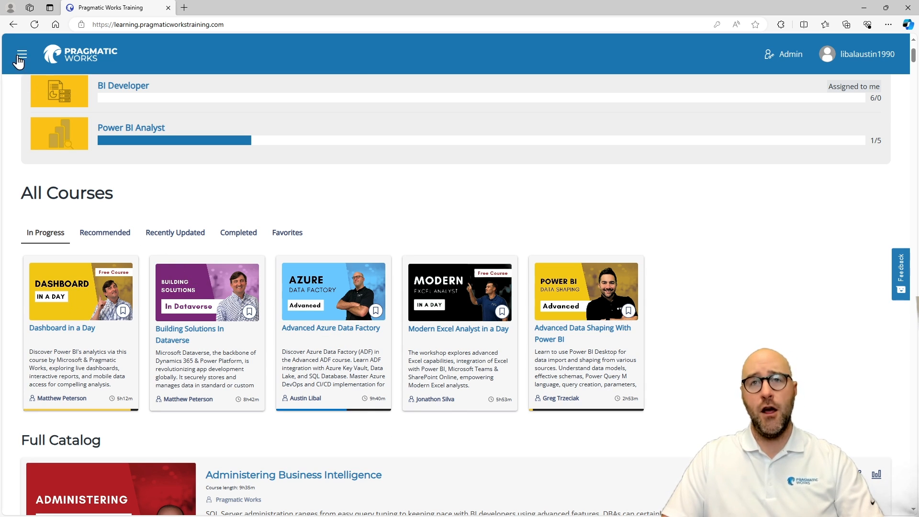
# - Go to the CertXP (Beta) practice exam area from the site navigation menu
pyautogui.click(22, 54)
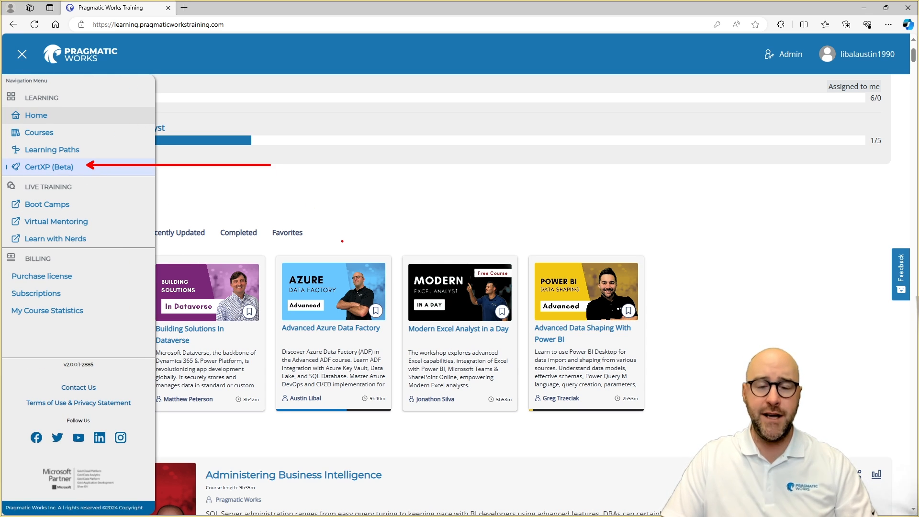
pyautogui.click(49, 166)
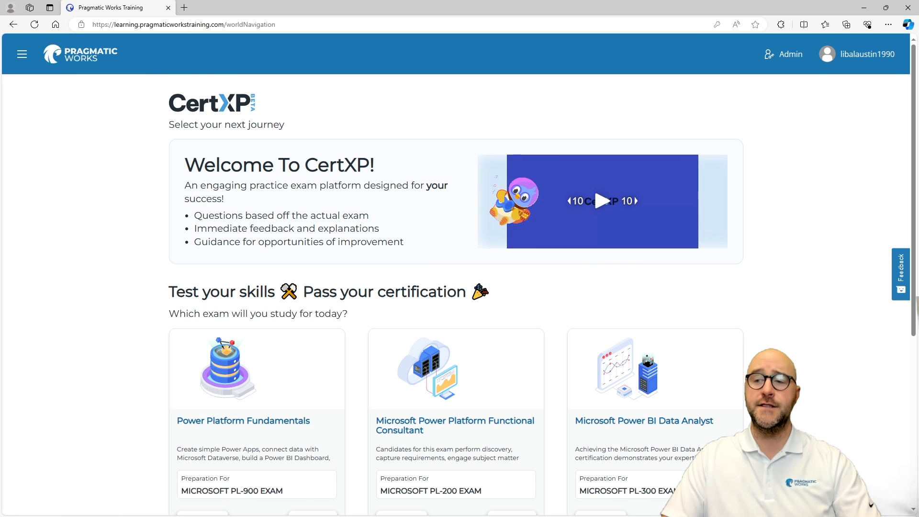
pyautogui.scroll(-3)
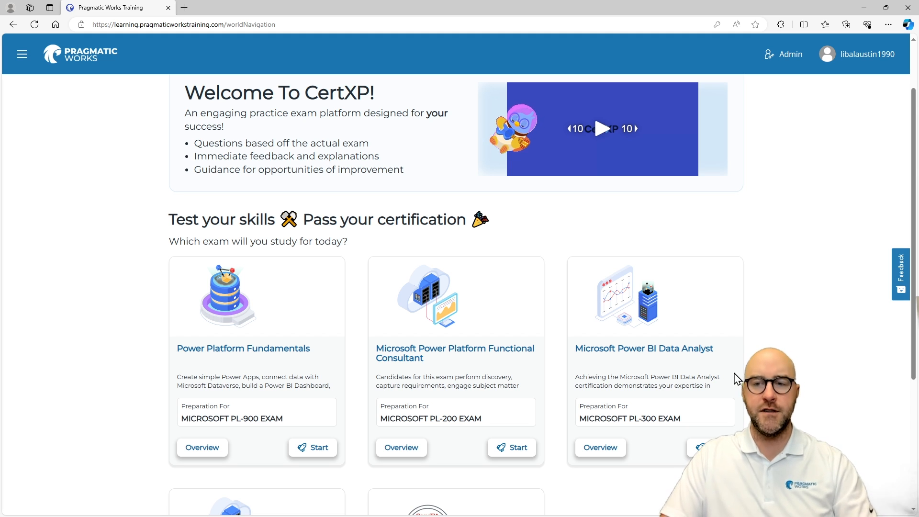
pyautogui.scroll(-3)
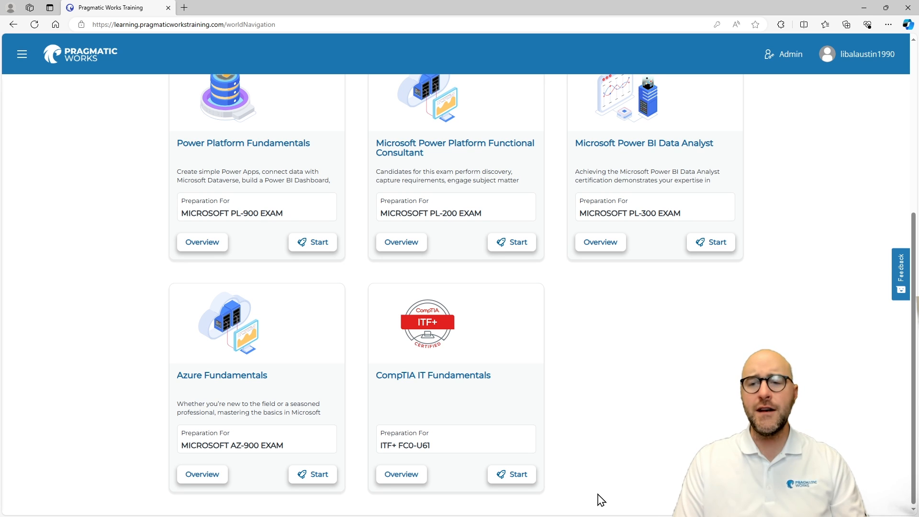
pyautogui.moveTo(505, 419)
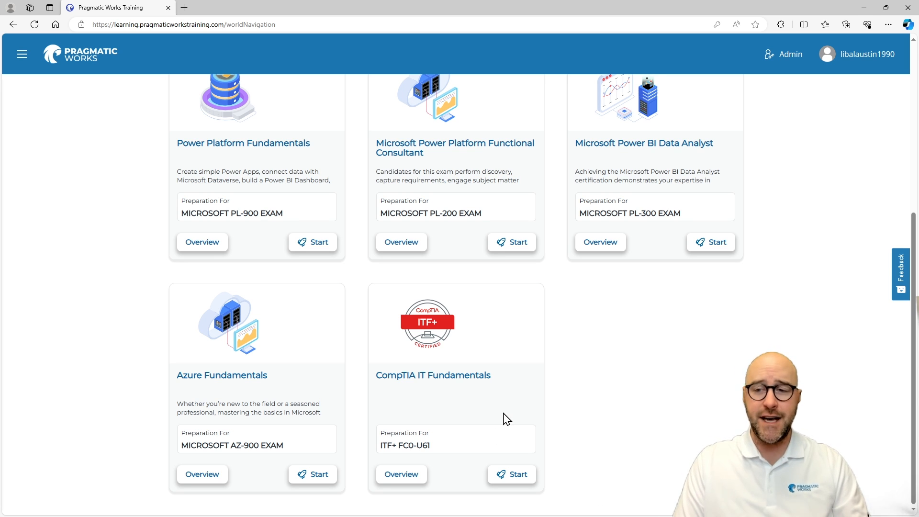
pyautogui.moveTo(337, 462)
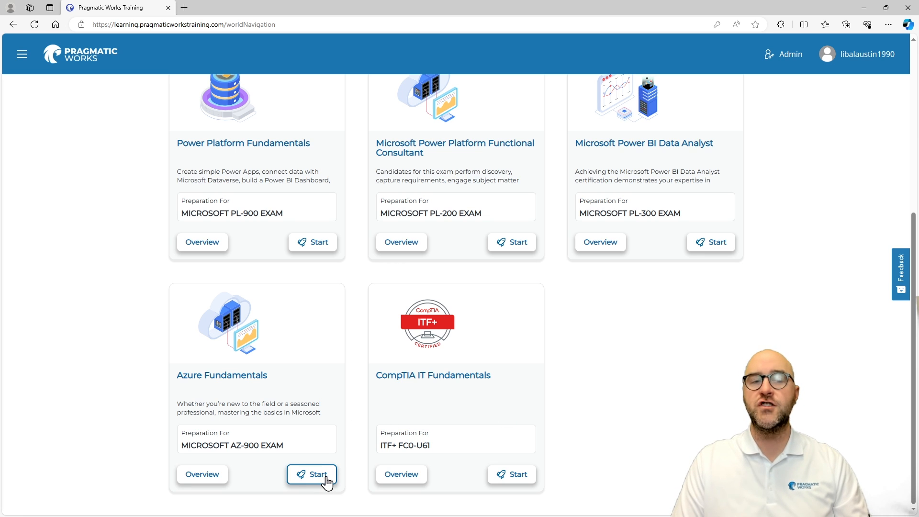
# - Start the Azure Fundamentals (AZ-900) journey and view its path beginning with Describe Cloud Concepts
pyautogui.click(312, 474)
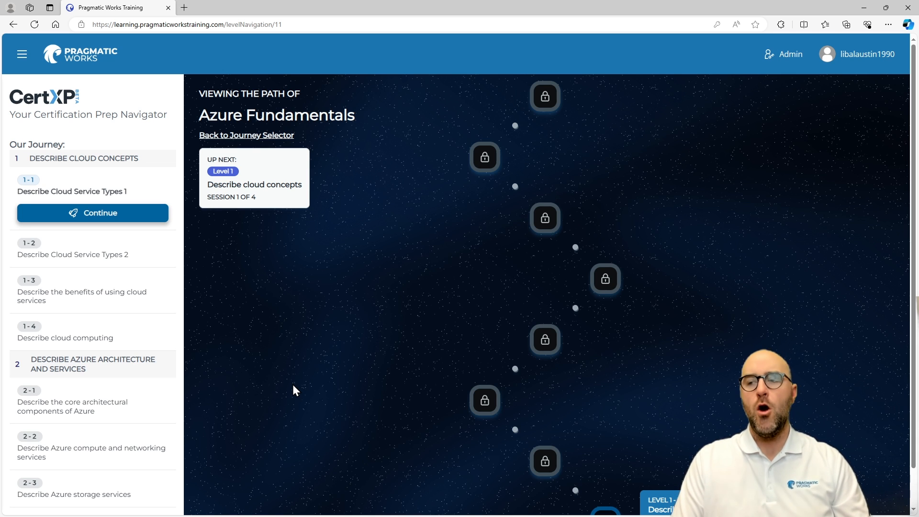
pyautogui.scroll(-3)
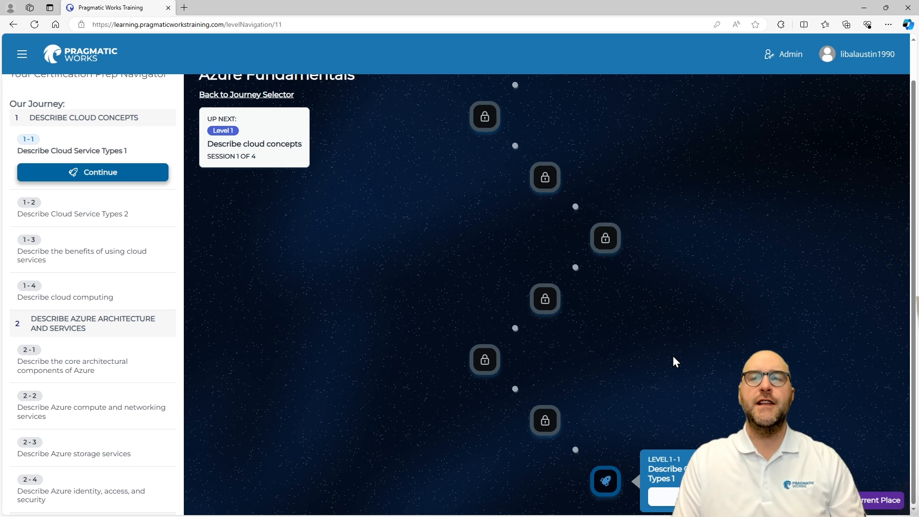
pyautogui.moveTo(643, 355)
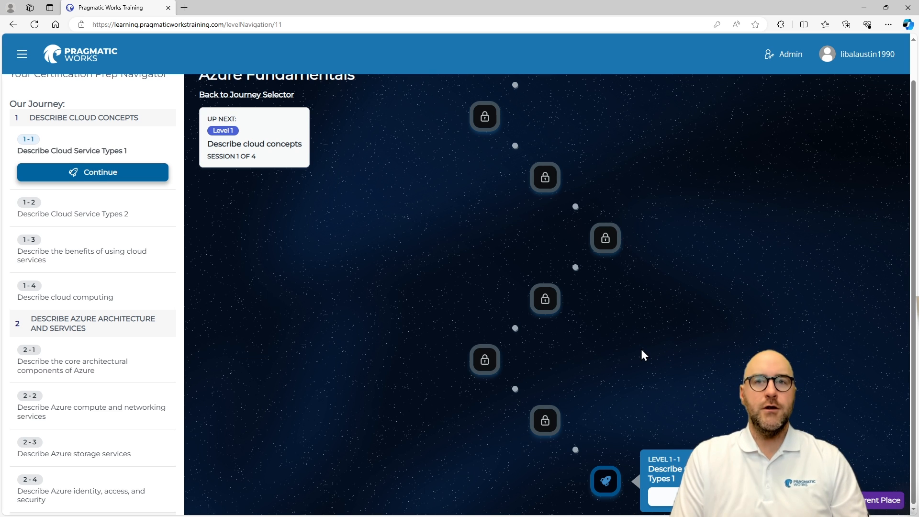
pyautogui.moveTo(234, 289)
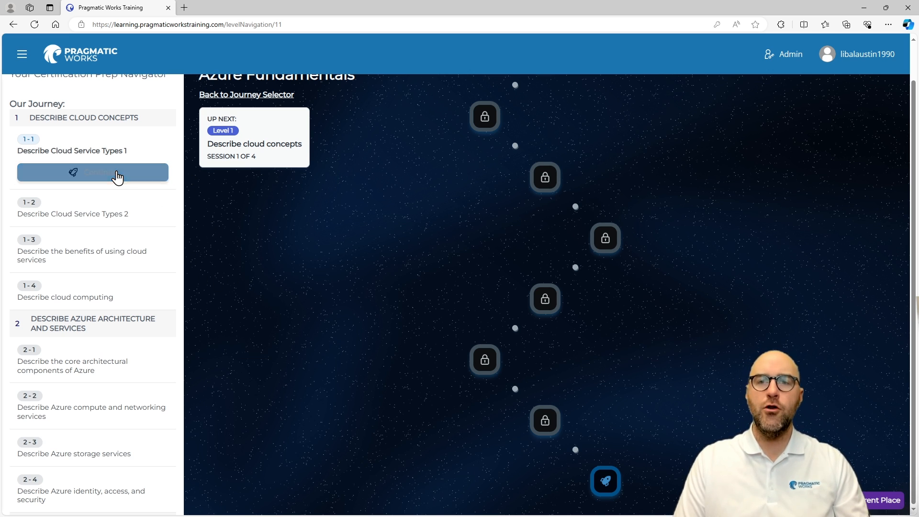
# - Begin session 1-1, have question 1 read aloud and answer it with Lift-and-shift migration
pyautogui.click(92, 172)
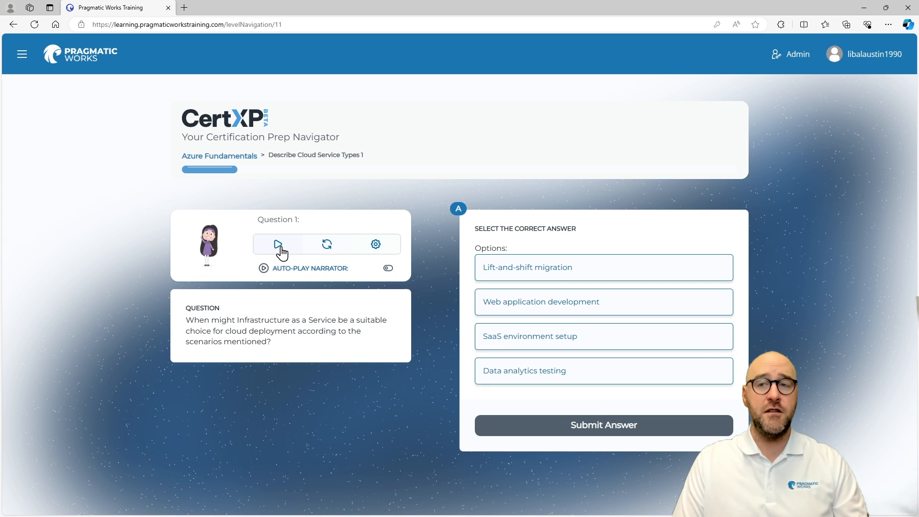
pyautogui.click(278, 244)
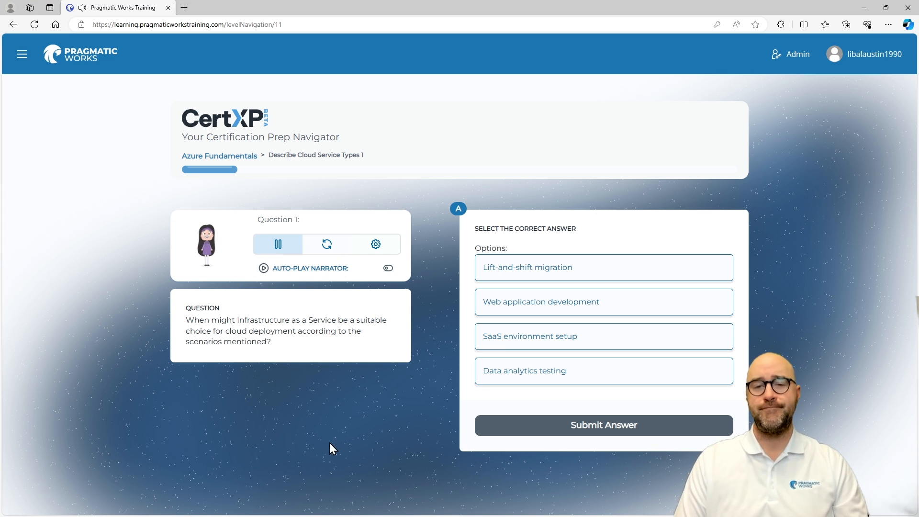
pyautogui.moveTo(329, 442)
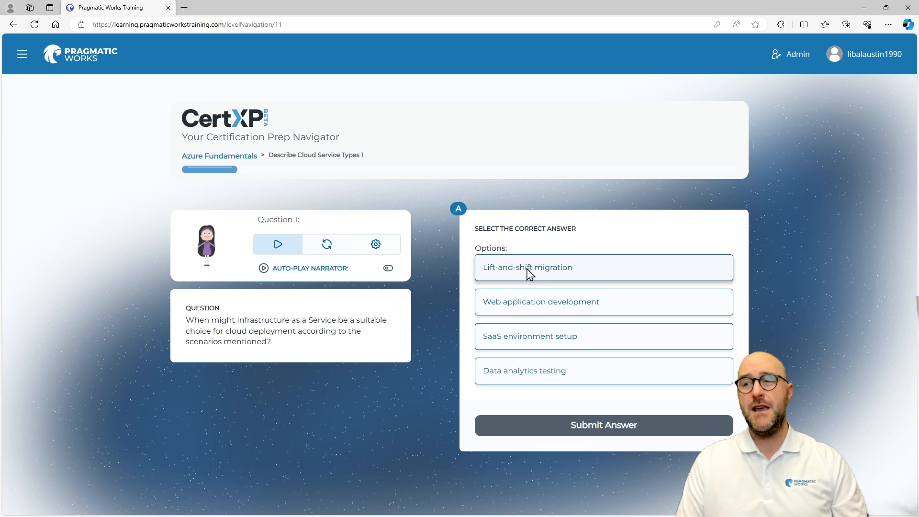
pyautogui.click(602, 425)
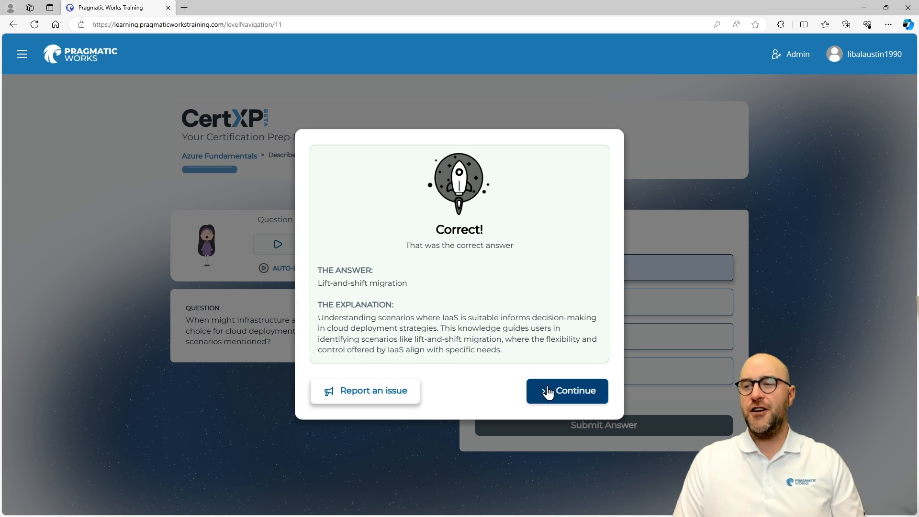
pyautogui.moveTo(566, 391)
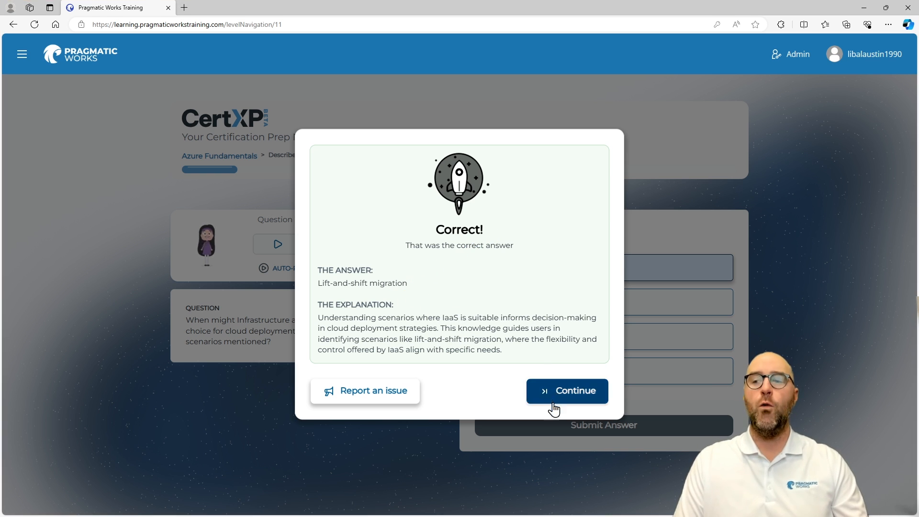
# - Answer question 2 with Software as a Service (incorrect) and continue to question 3
pyautogui.click(566, 391)
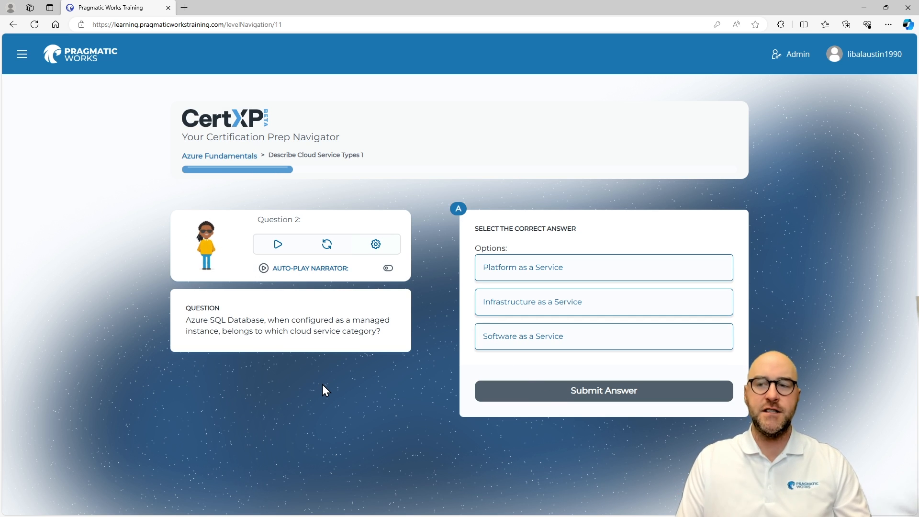
pyautogui.moveTo(321, 385)
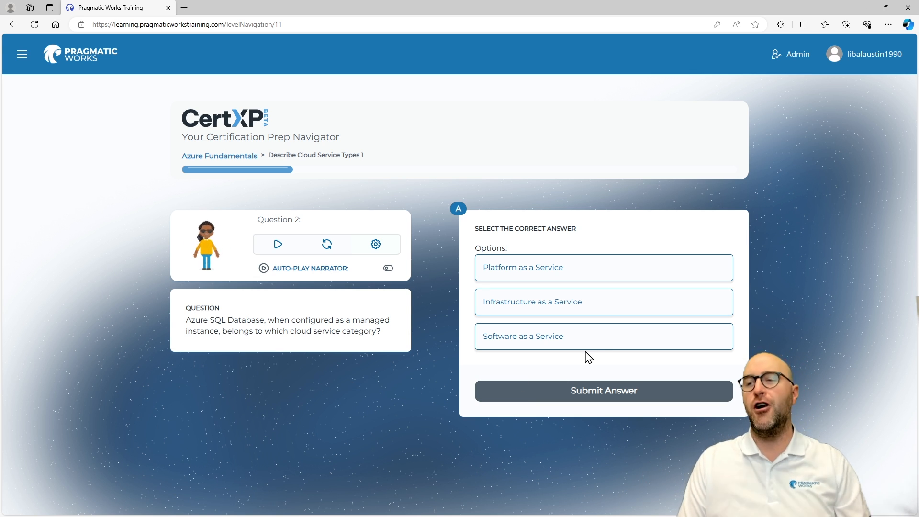
pyautogui.click(603, 391)
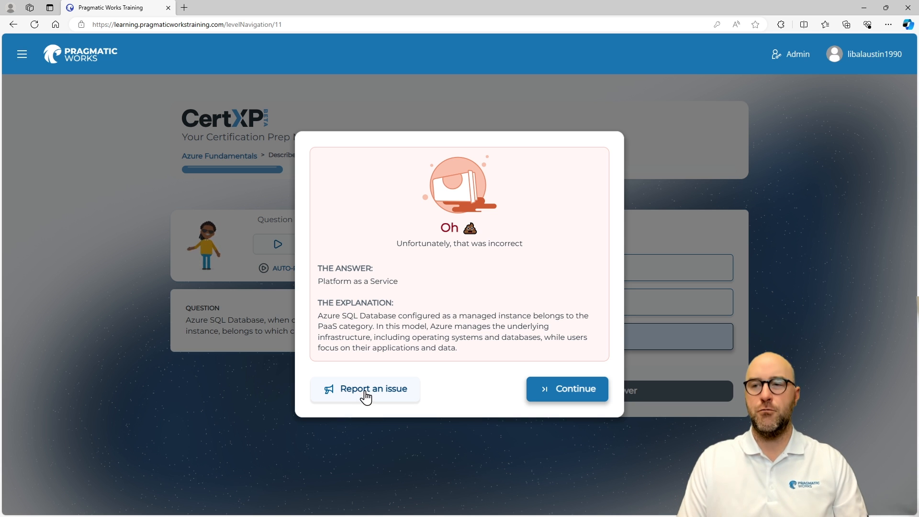
pyautogui.click(566, 389)
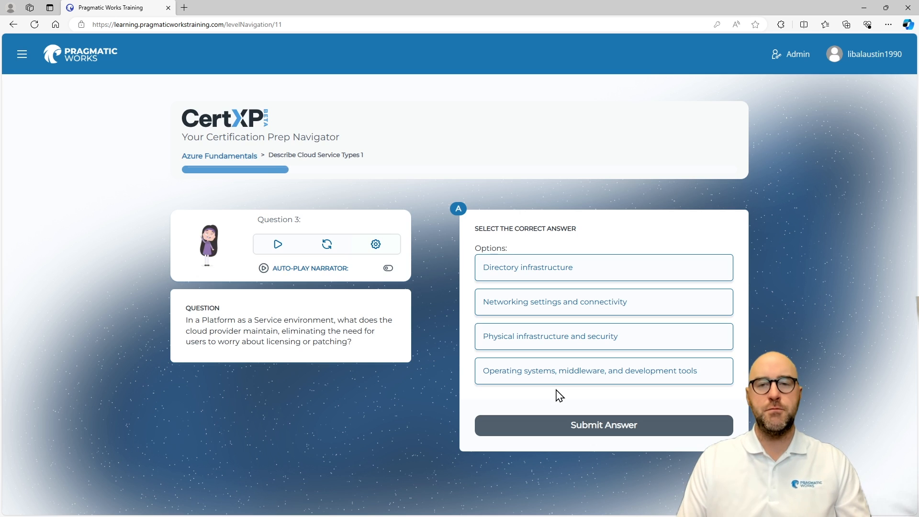